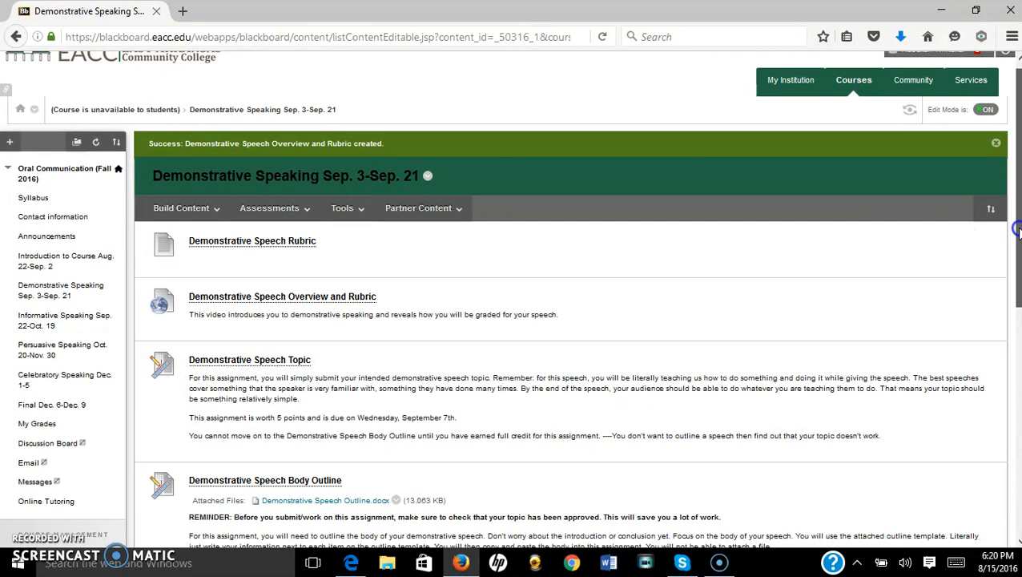
Download the Demonstrative Speech Outline.docx attachment and open it with Microsoft Word.
scroll(down, 3)
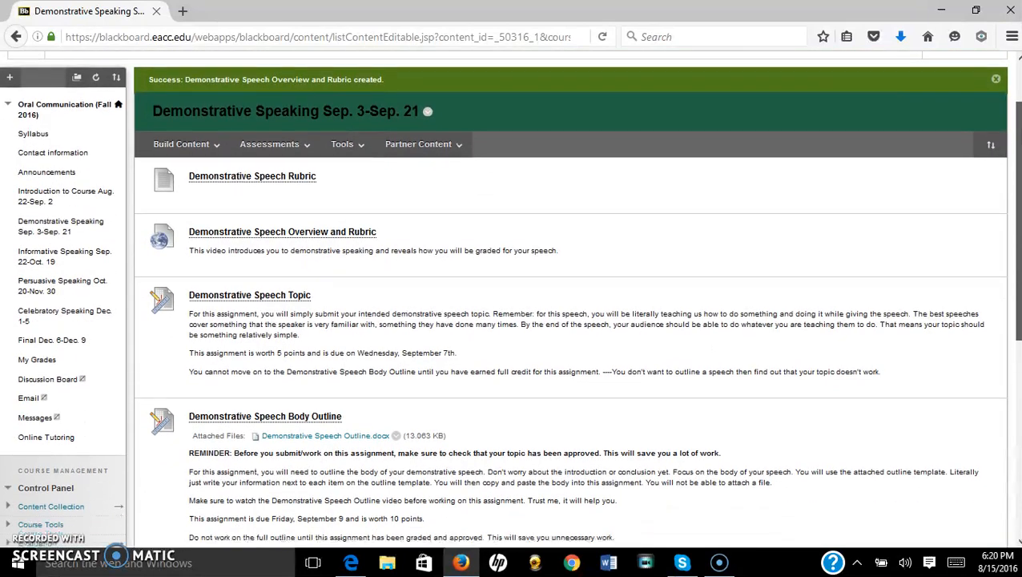
scroll(down, 3)
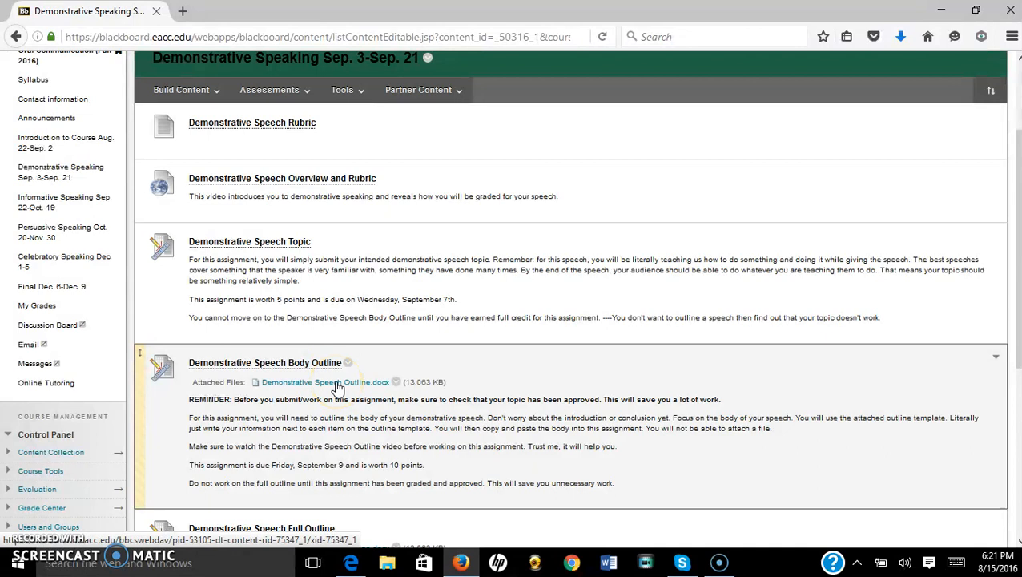
click(324, 381)
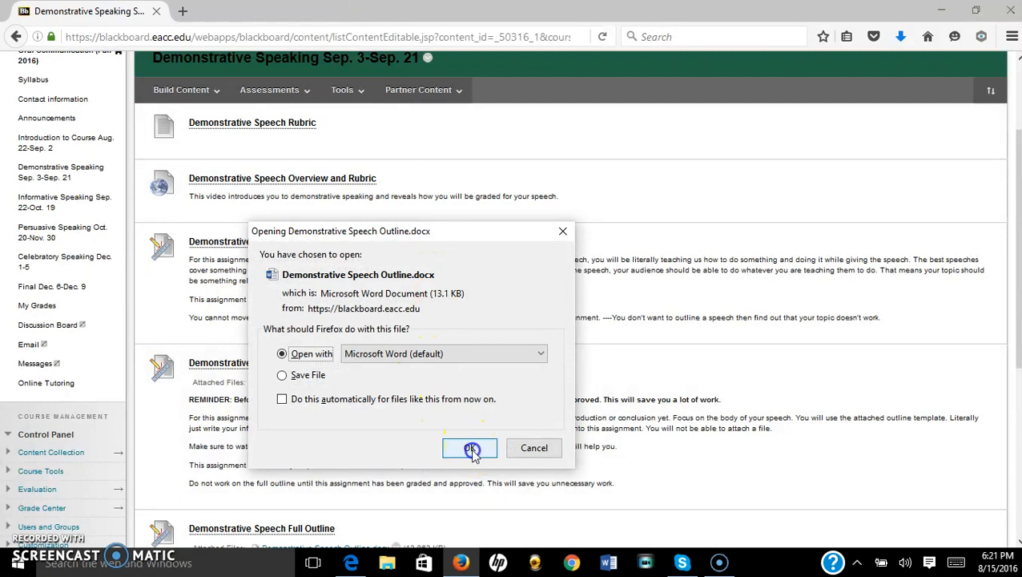
click(471, 448)
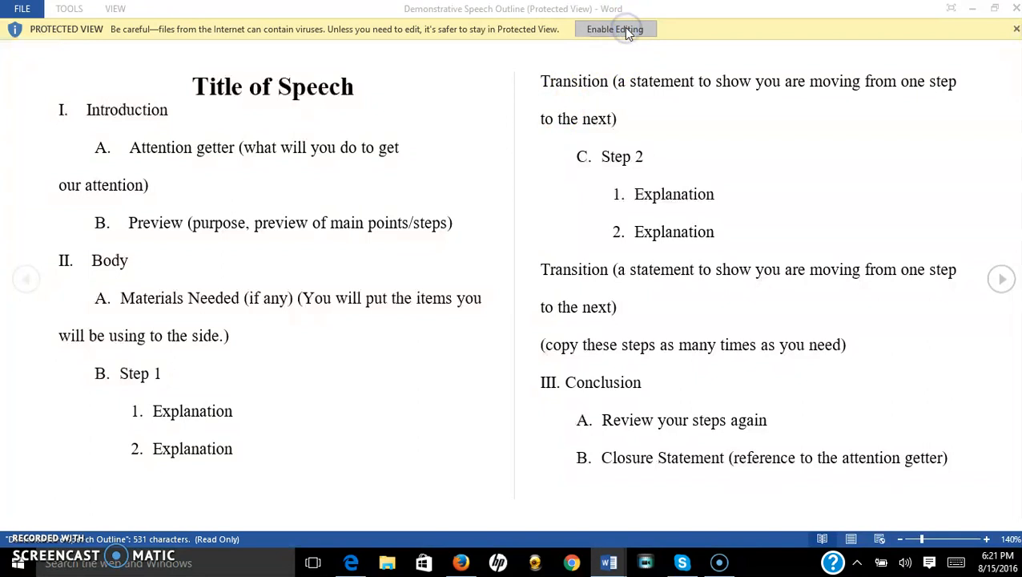
Enable editing so the outline's Title, Introduction and Body sections become editable.
click(614, 29)
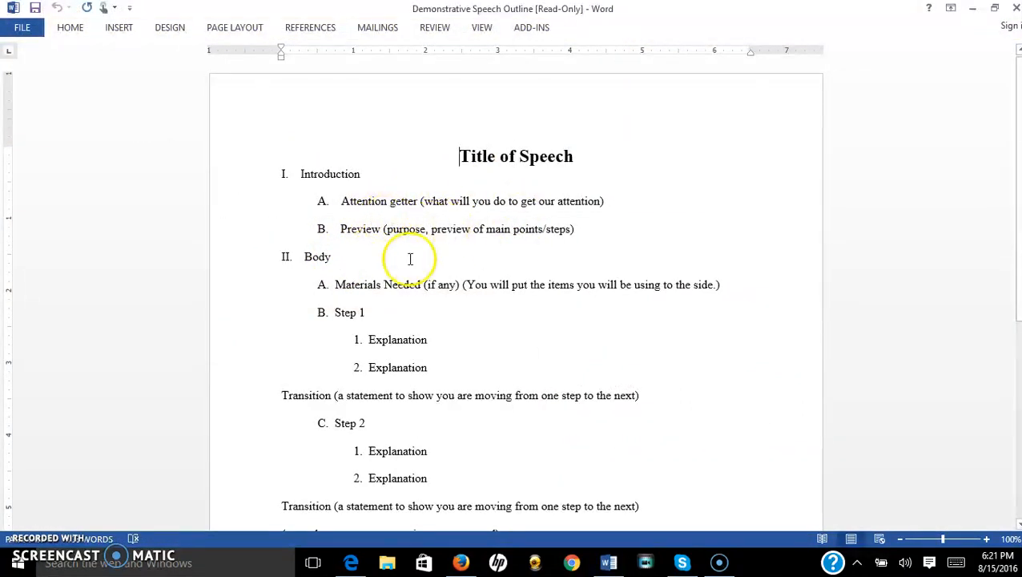
mouse_move(401, 266)
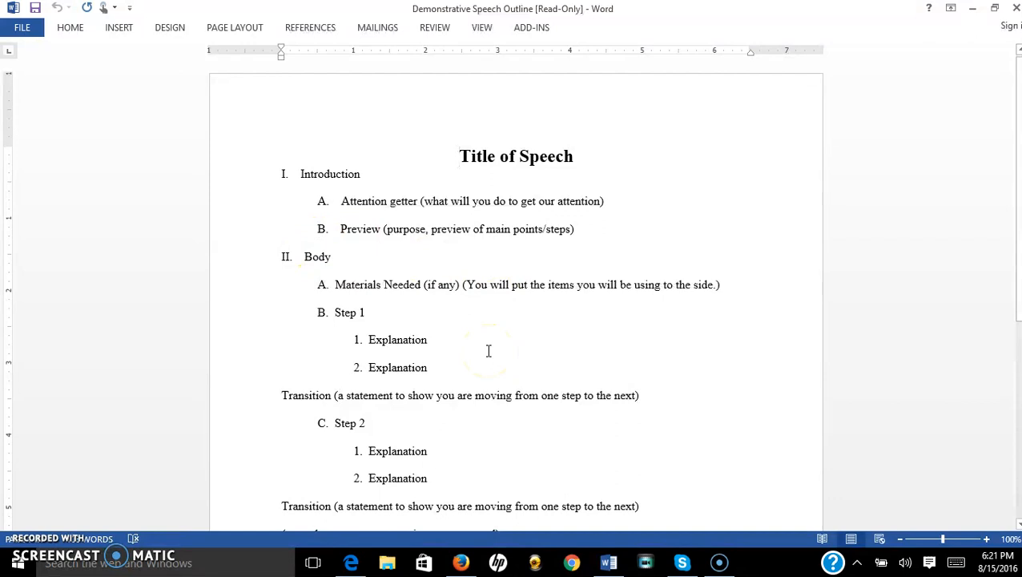
mouse_move(431, 314)
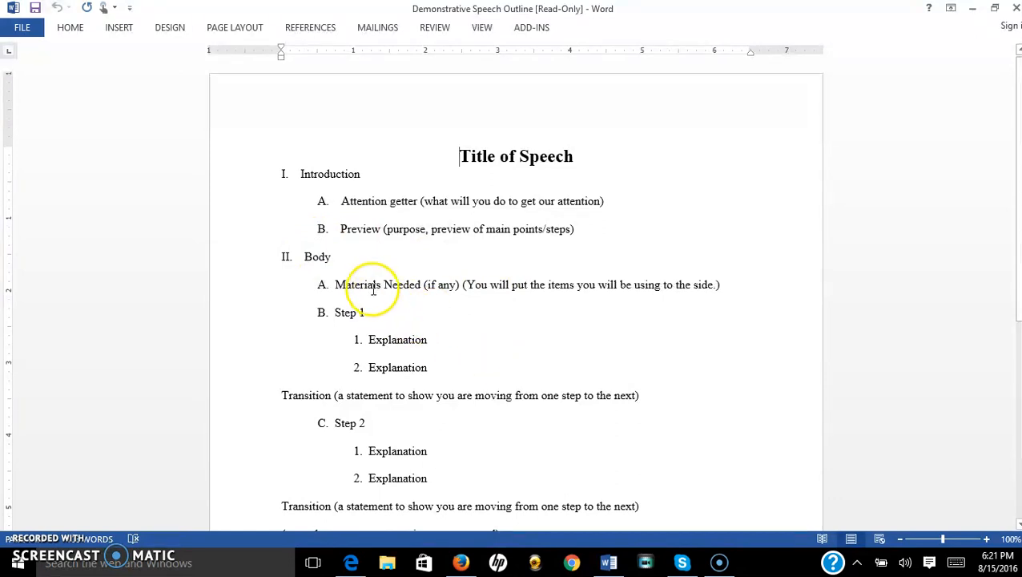
mouse_move(335, 290)
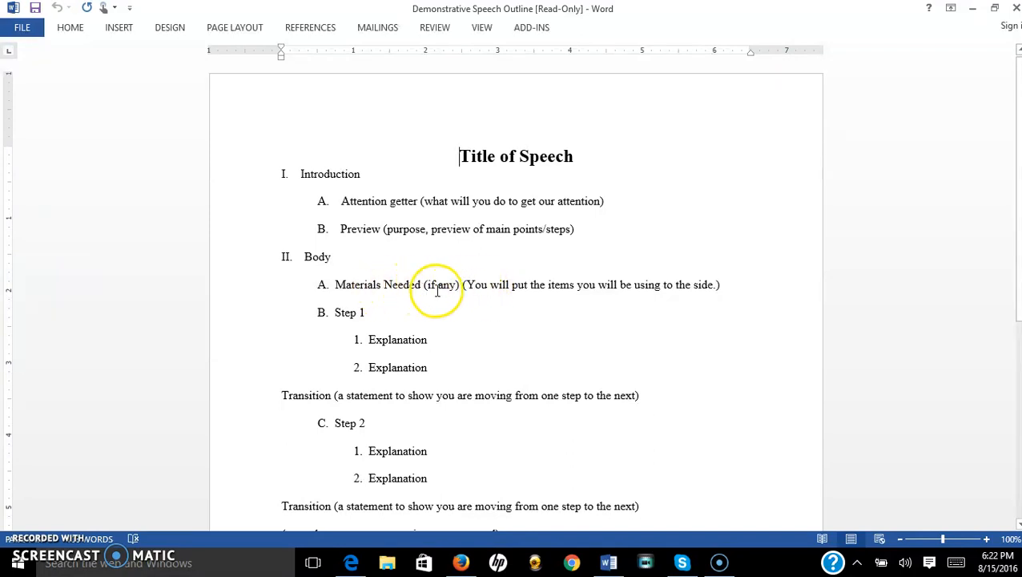
mouse_move(345, 343)
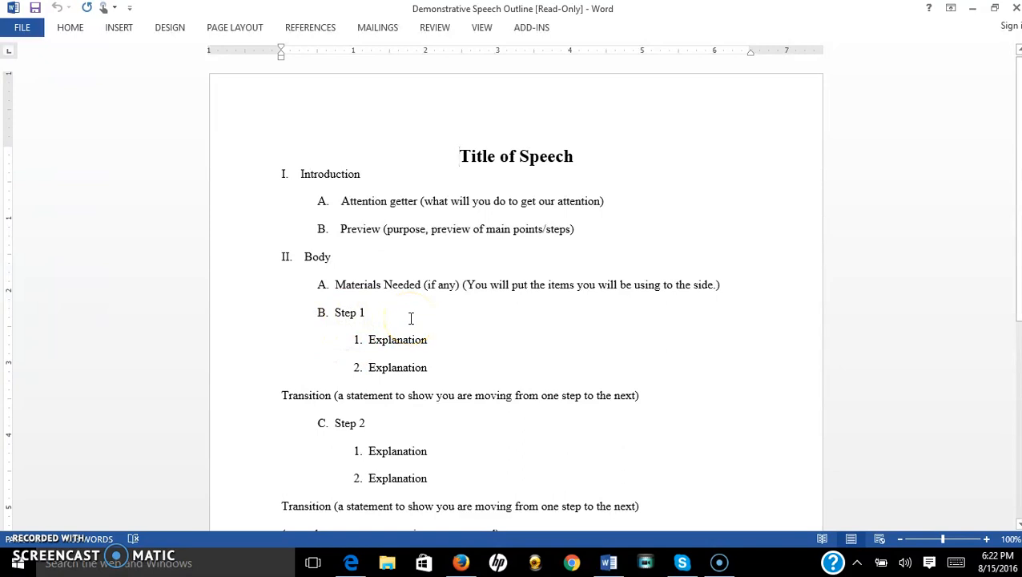
mouse_move(426, 320)
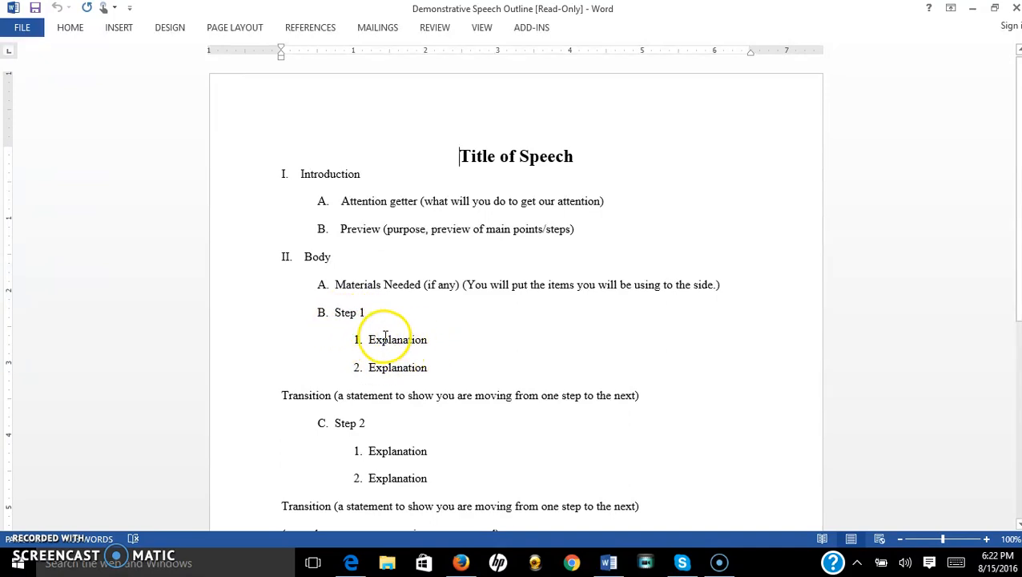
mouse_move(391, 376)
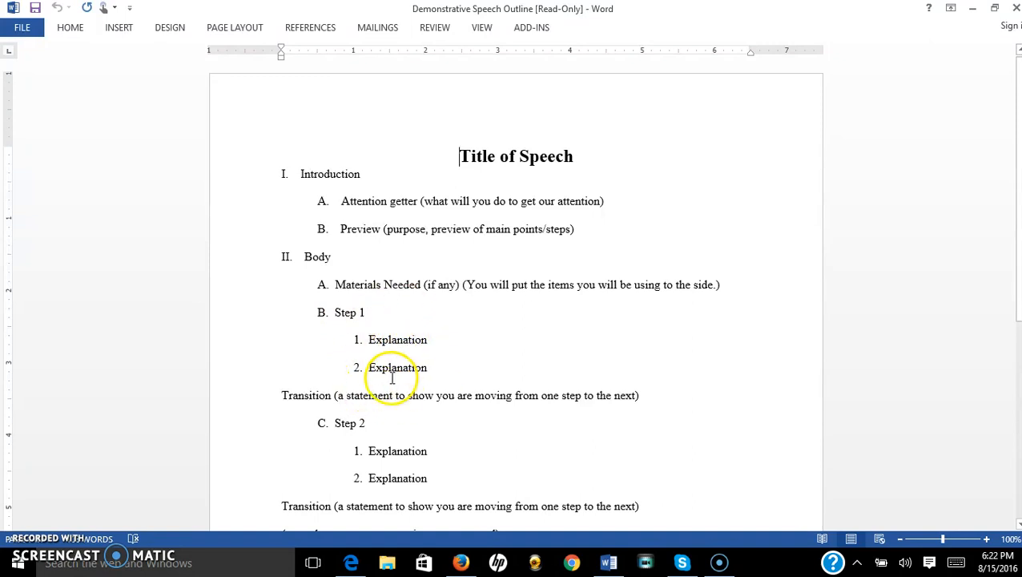
mouse_move(347, 392)
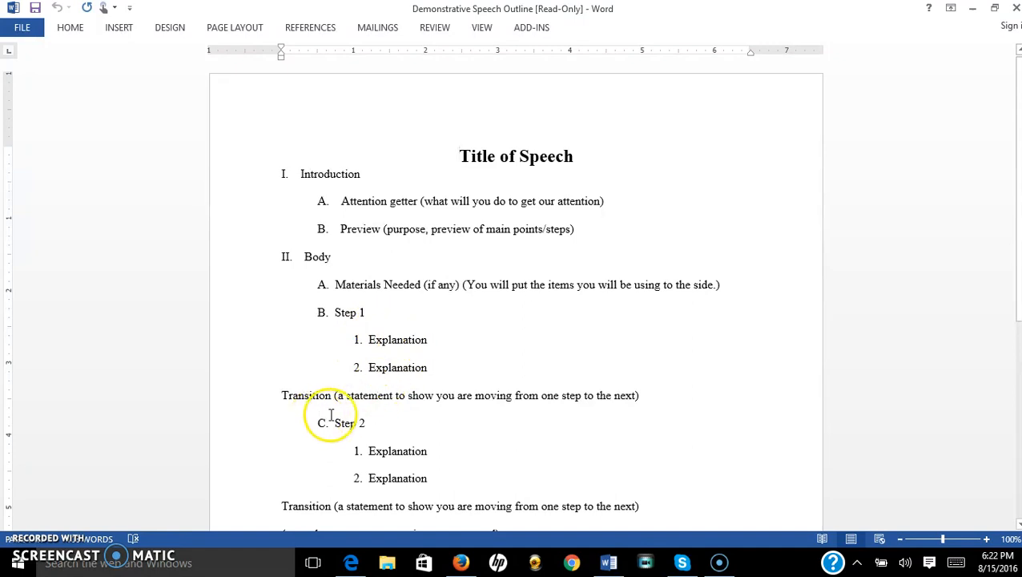
mouse_move(375, 407)
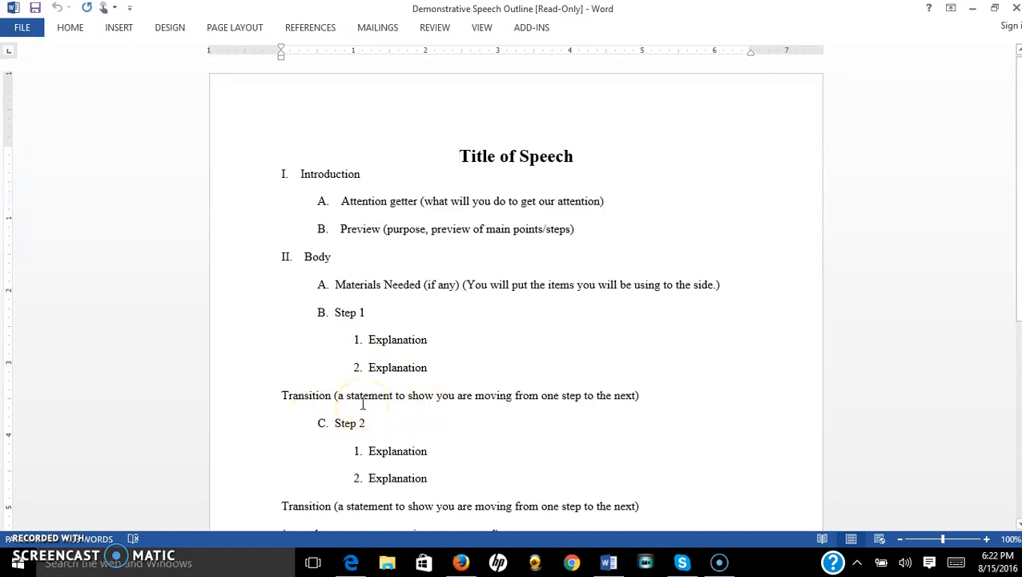
click(460, 157)
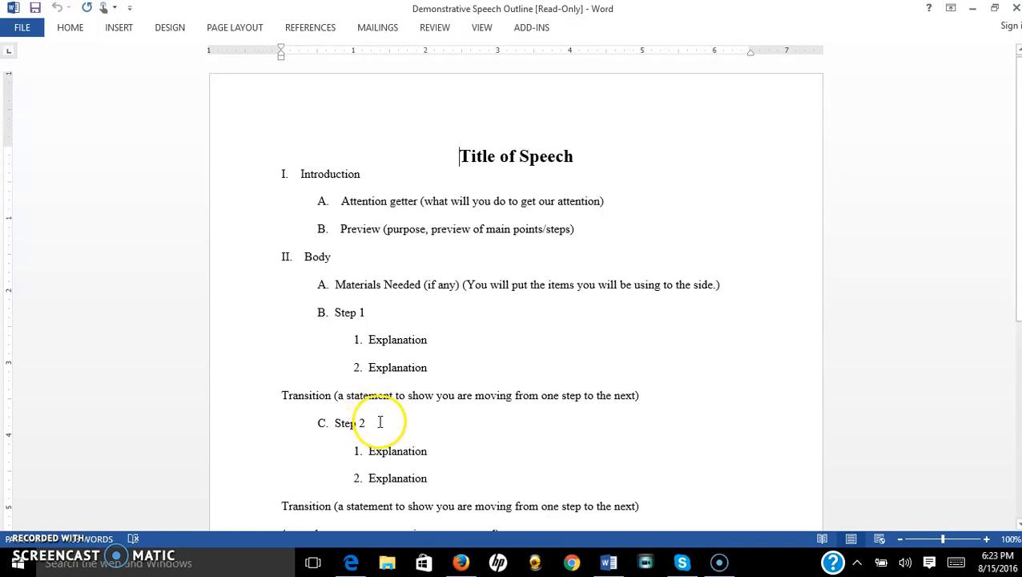
mouse_move(435, 426)
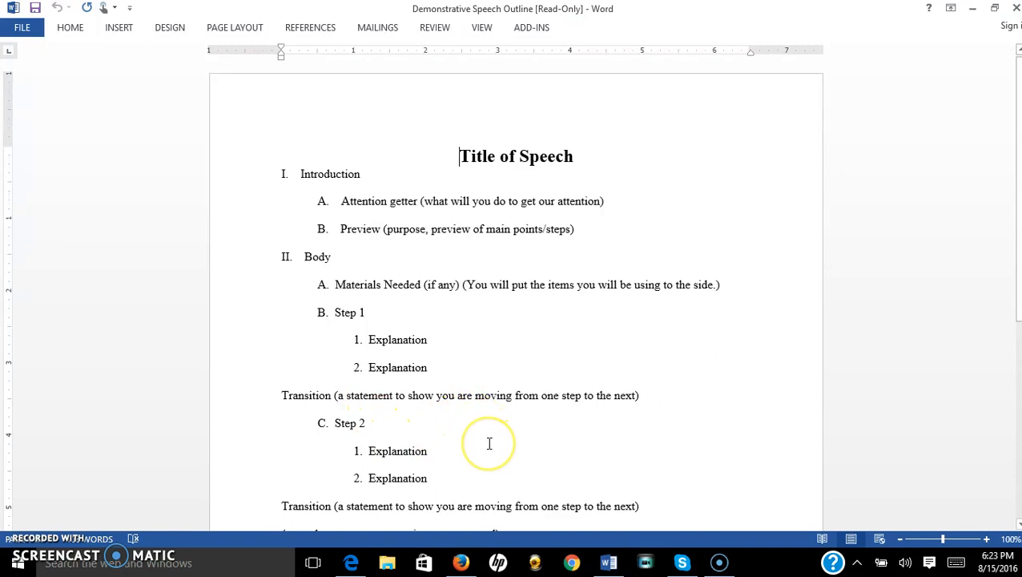
scroll(down, 3)
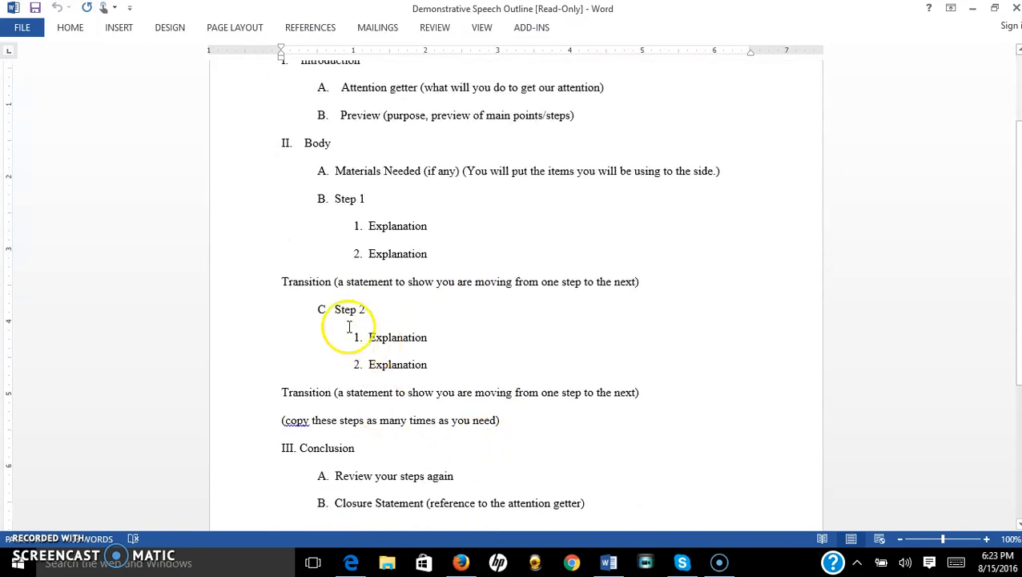
mouse_move(458, 356)
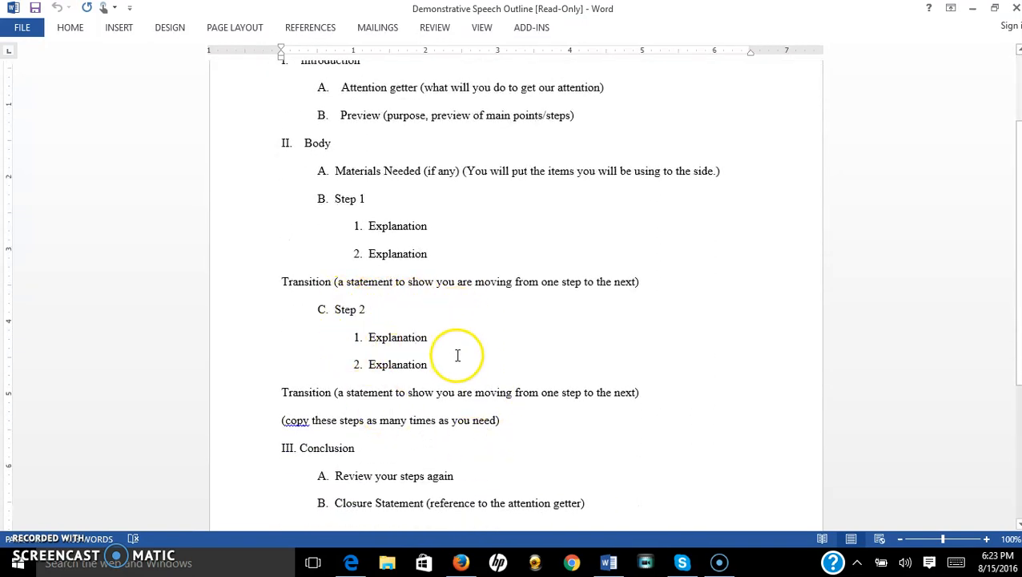
mouse_move(413, 359)
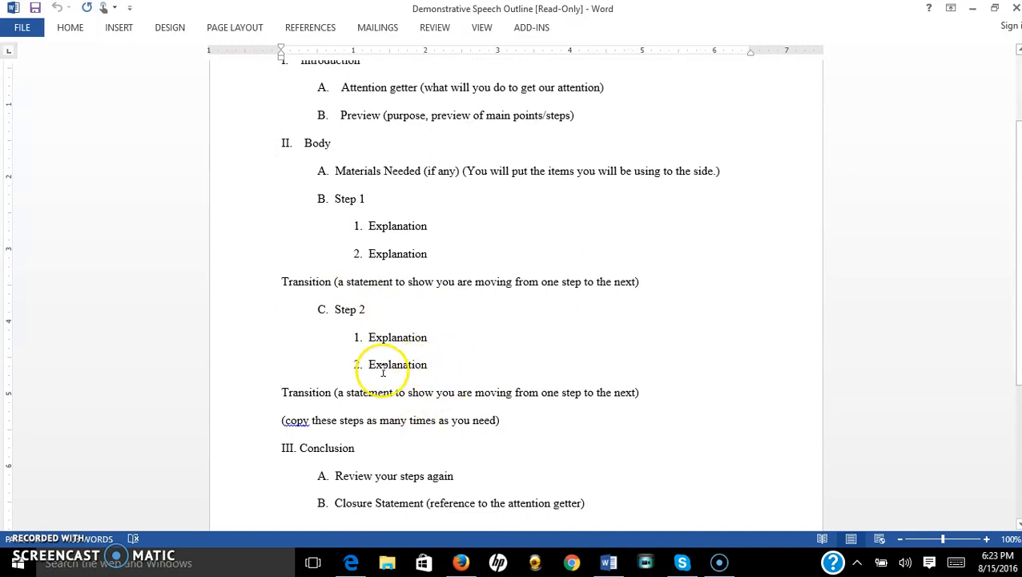
mouse_move(429, 354)
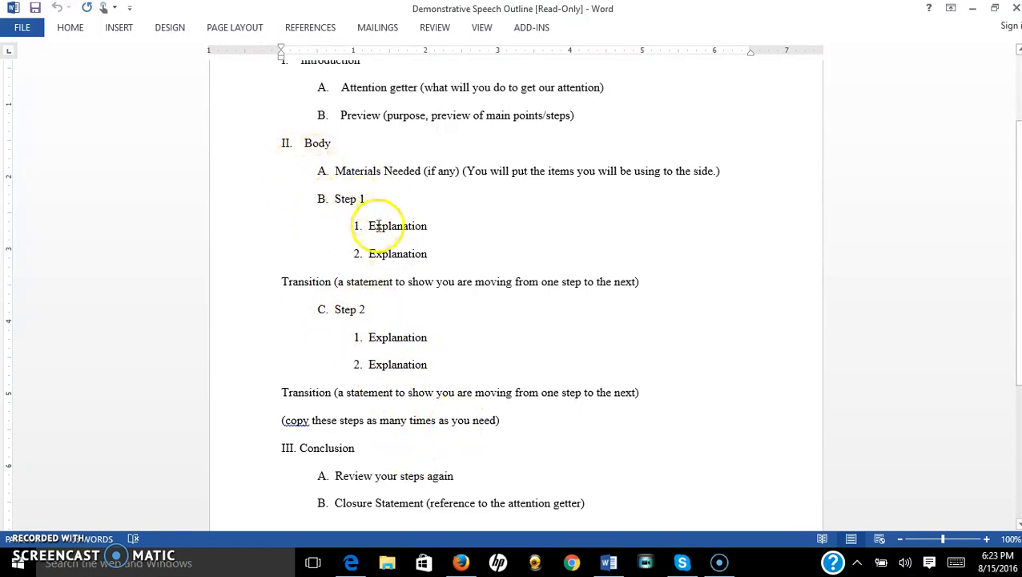
mouse_move(416, 398)
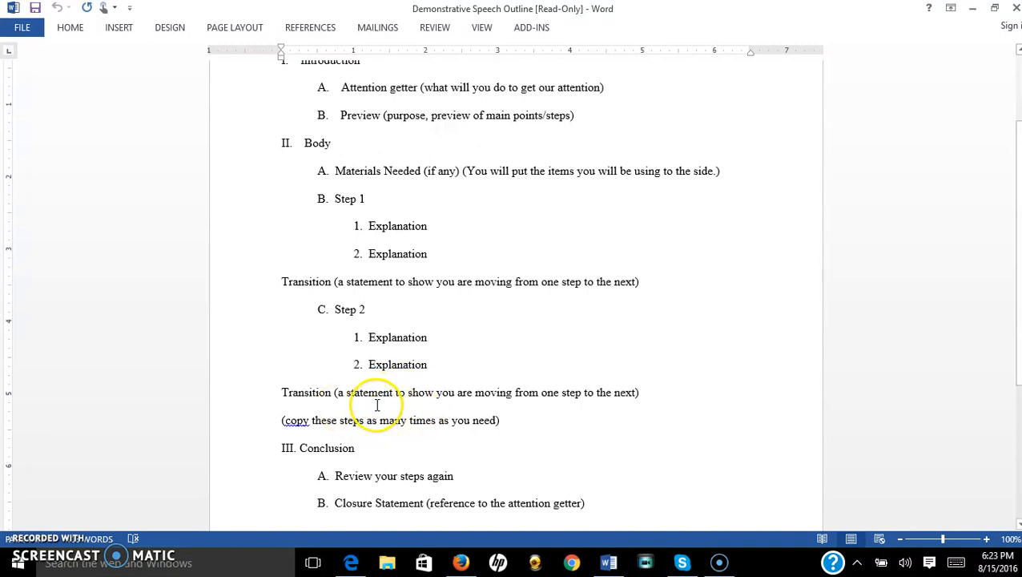
mouse_move(423, 410)
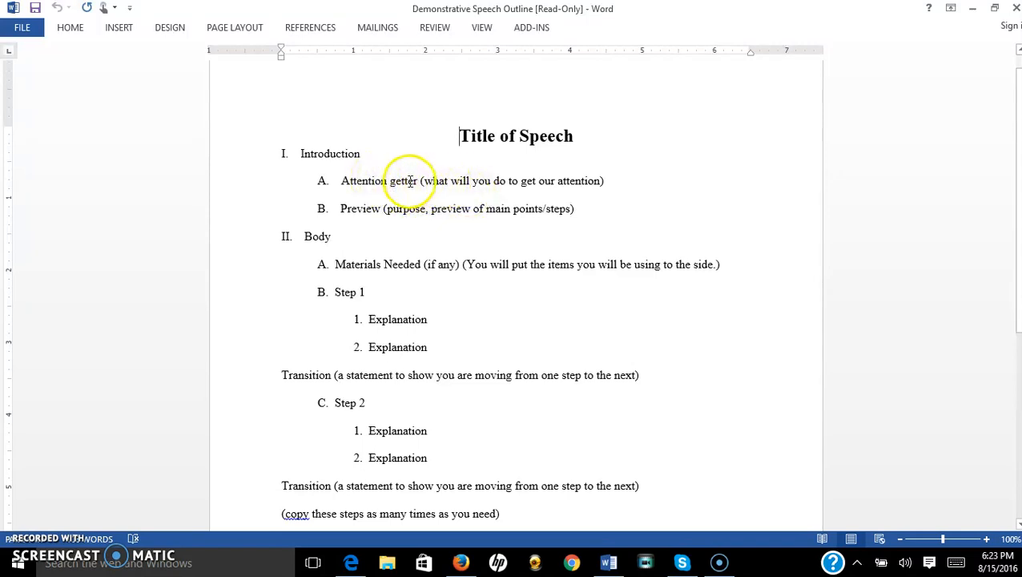
mouse_move(452, 186)
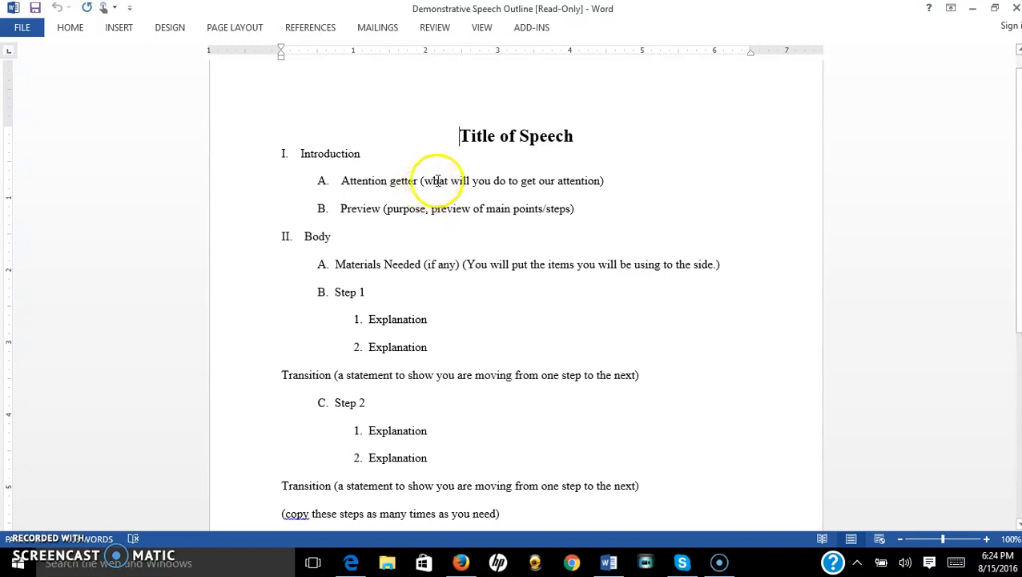
mouse_move(476, 168)
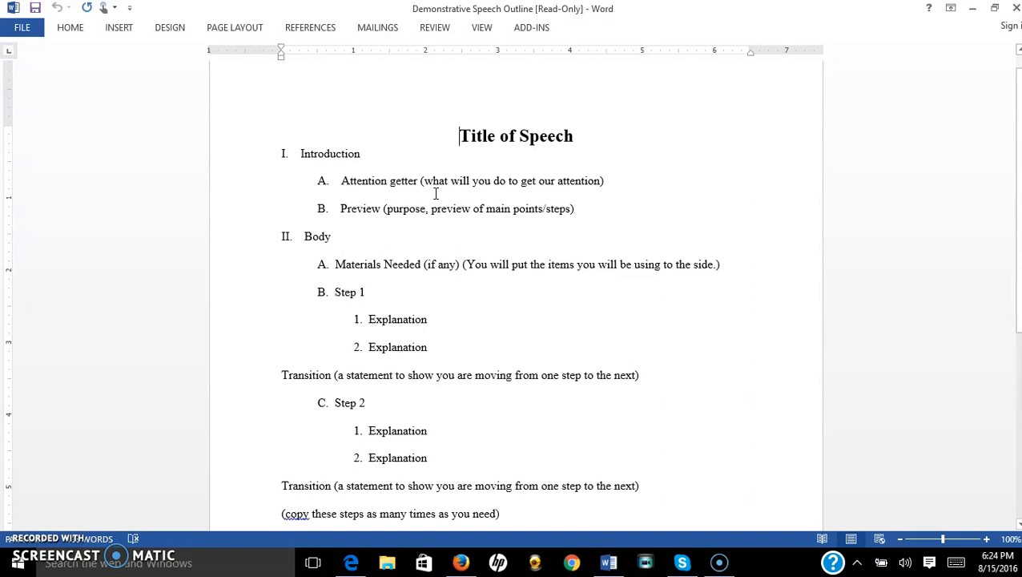
mouse_move(447, 191)
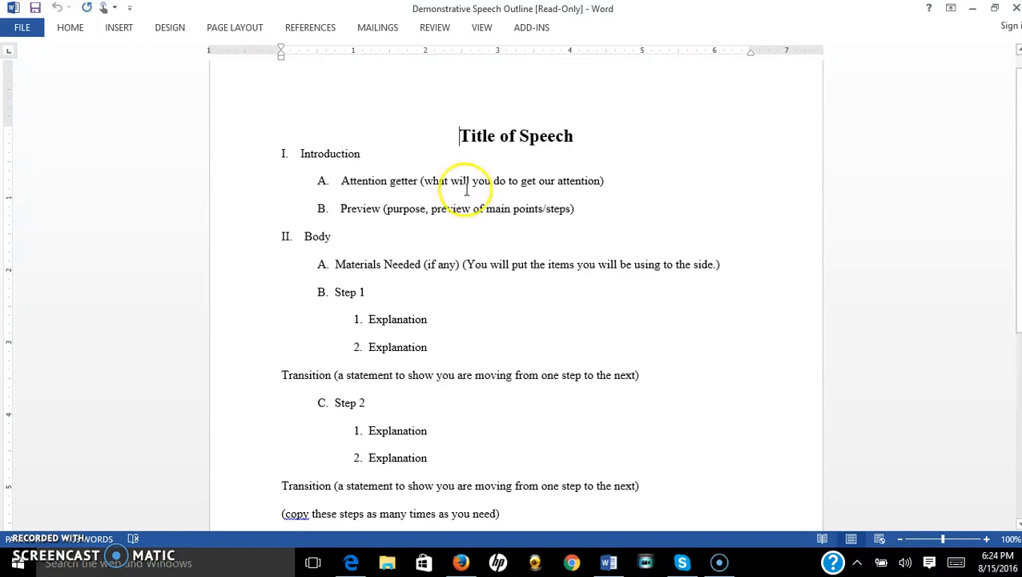
mouse_move(516, 218)
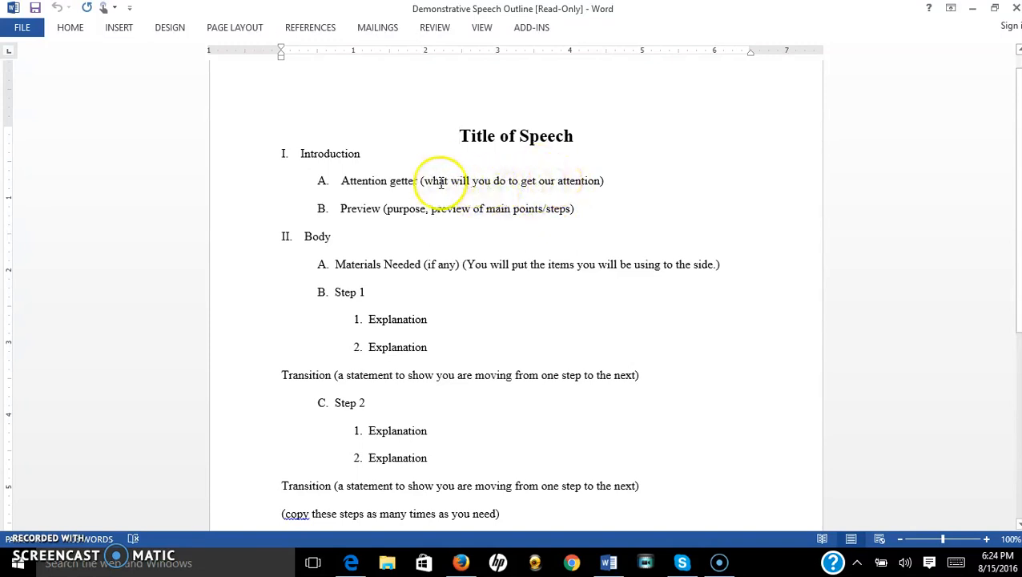
mouse_move(585, 186)
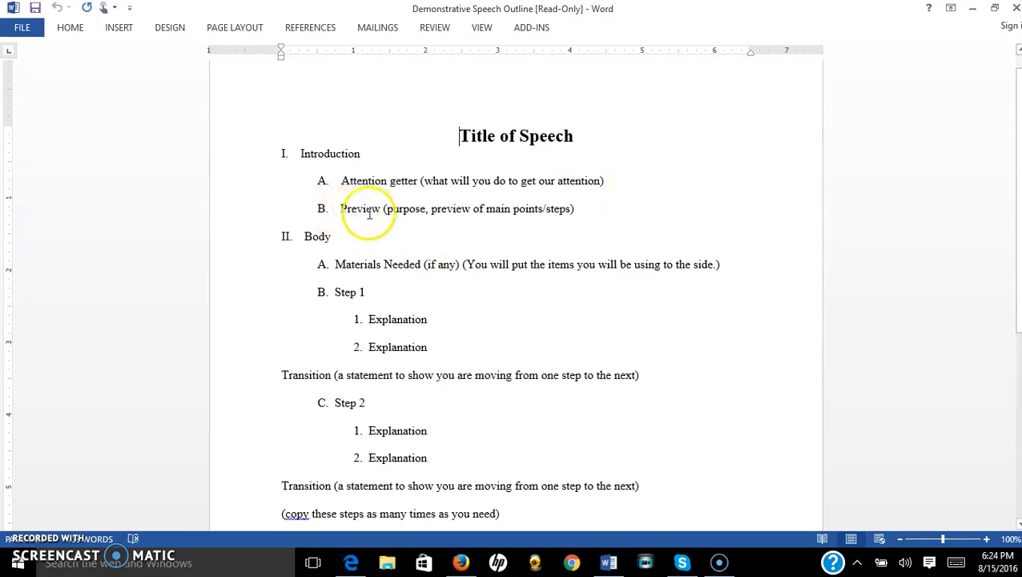
mouse_move(413, 221)
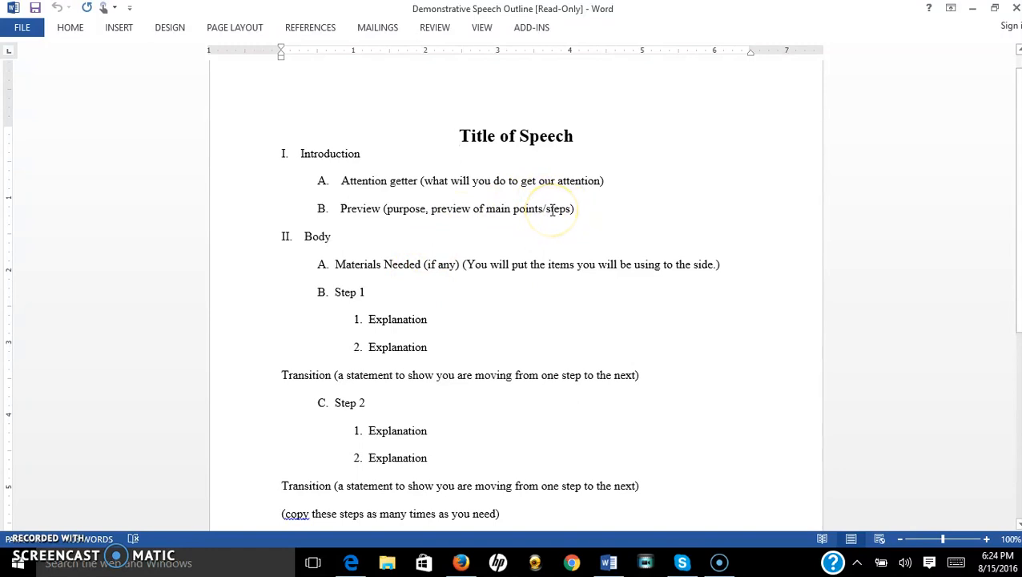
mouse_move(548, 179)
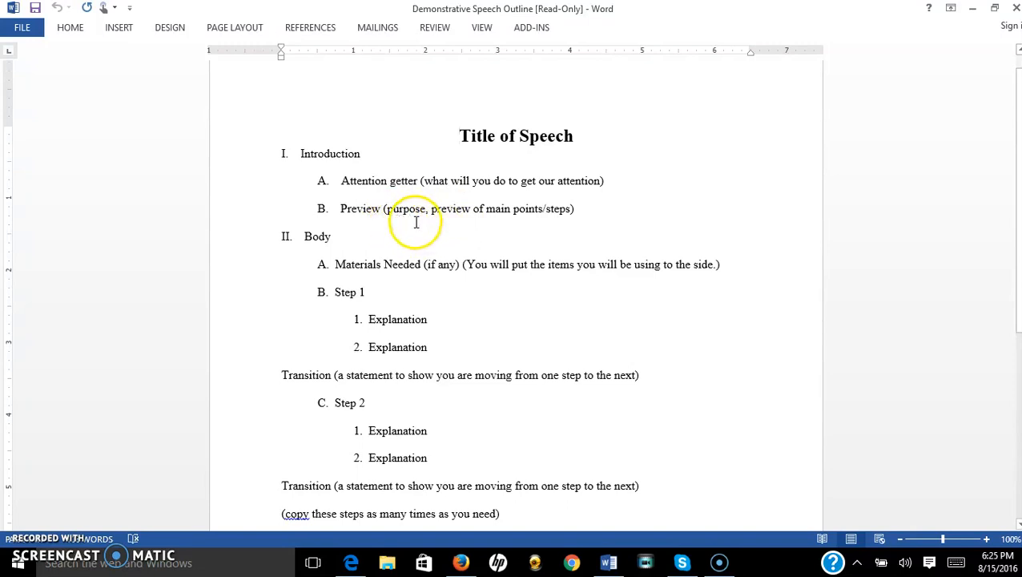
mouse_move(561, 211)
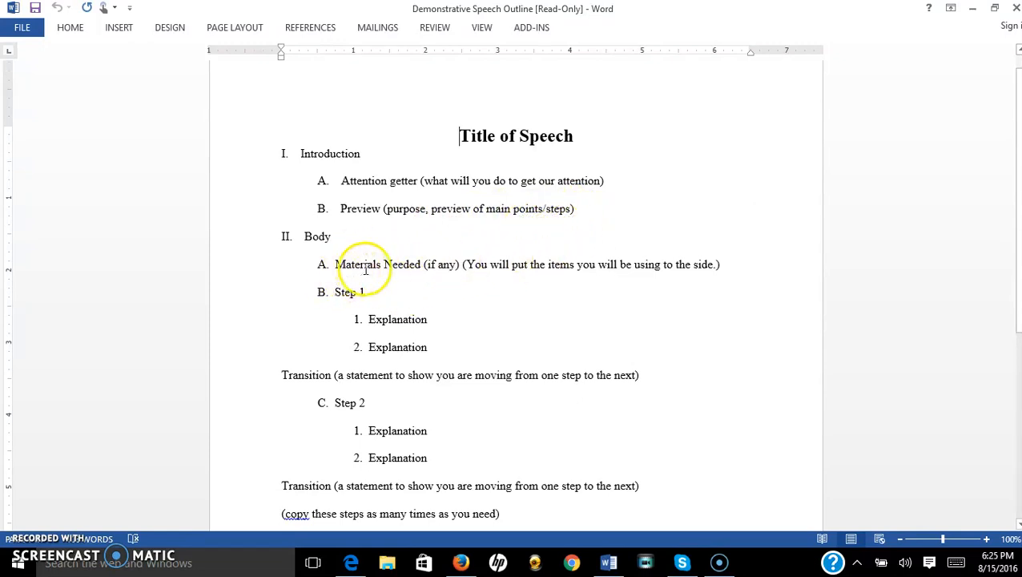
mouse_move(473, 411)
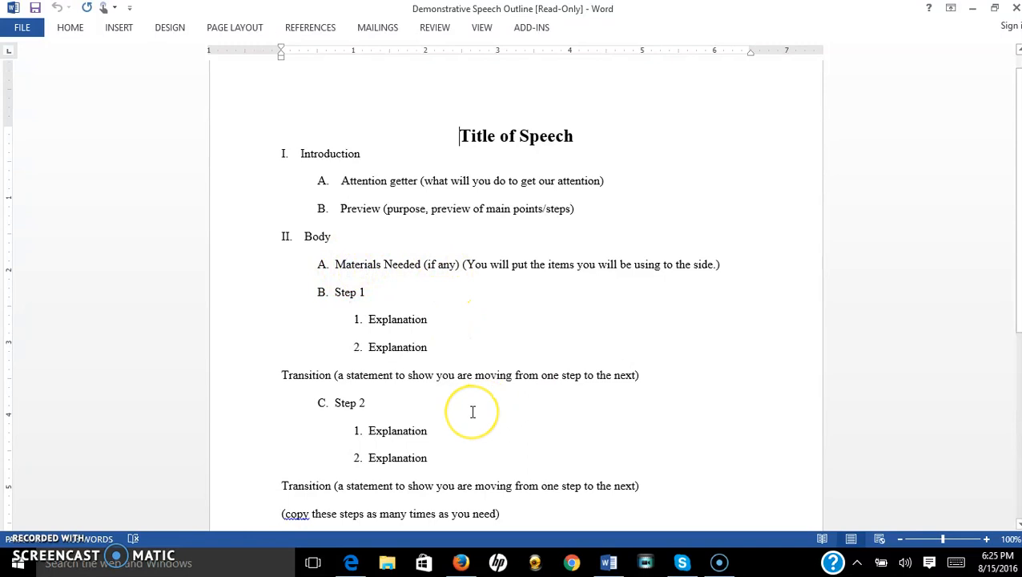
scroll(down, 3)
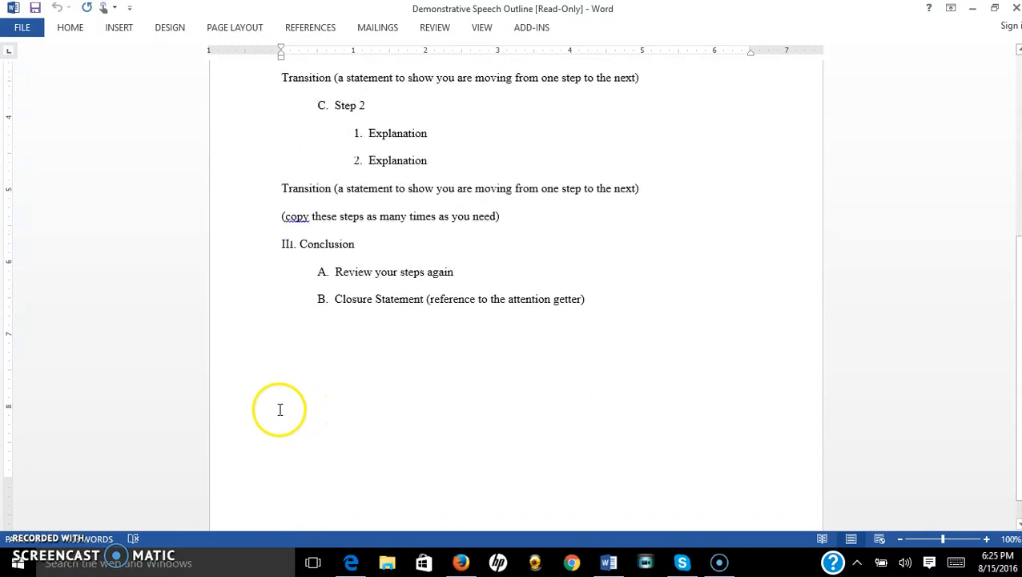
mouse_move(397, 285)
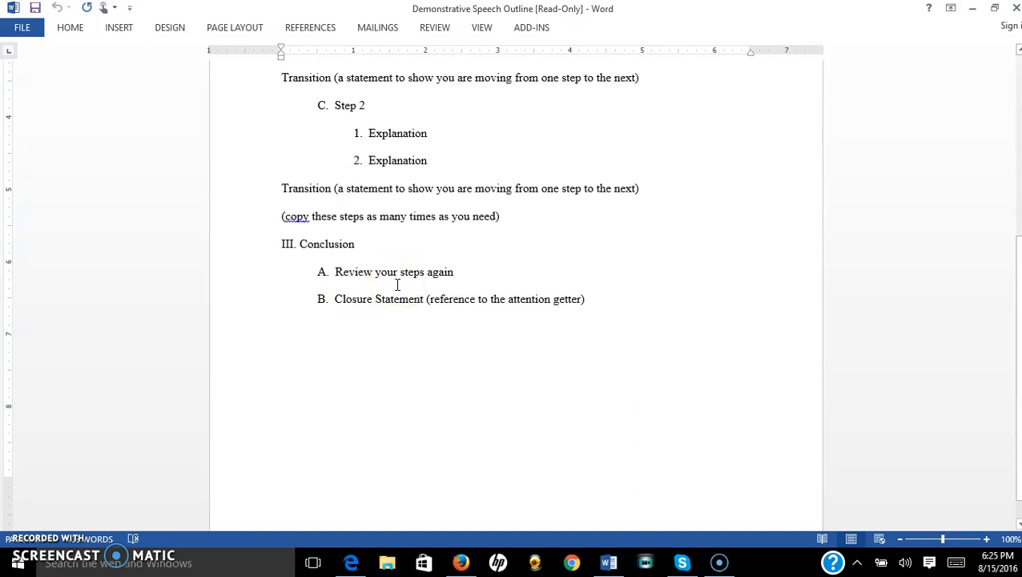
click(343, 271)
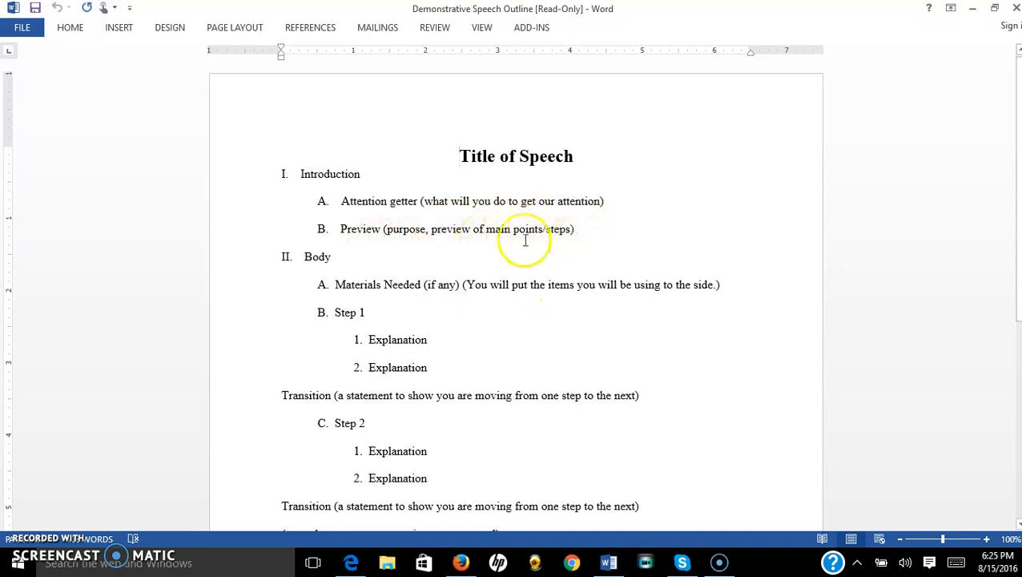
scroll(down, 3)
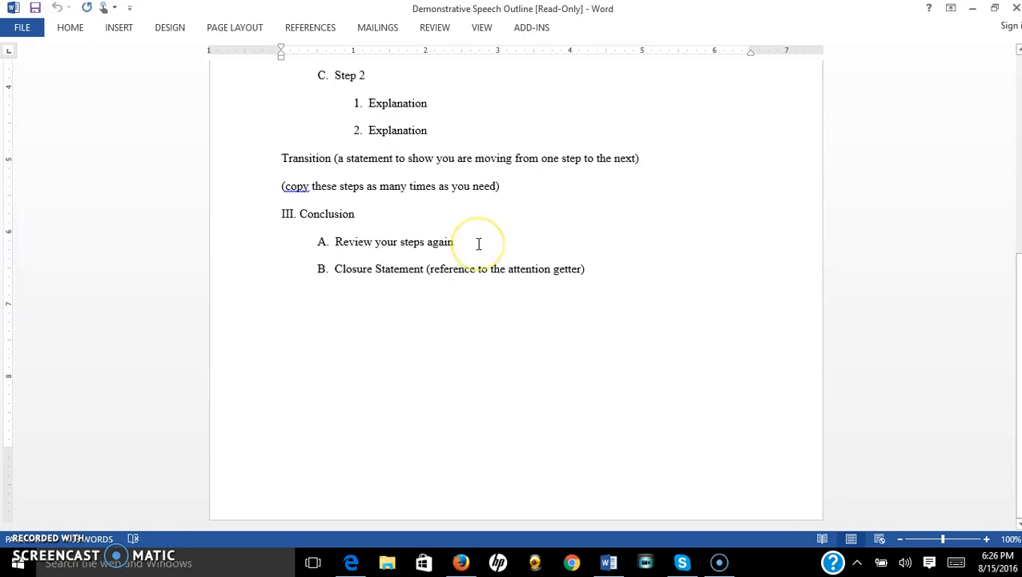
mouse_move(393, 241)
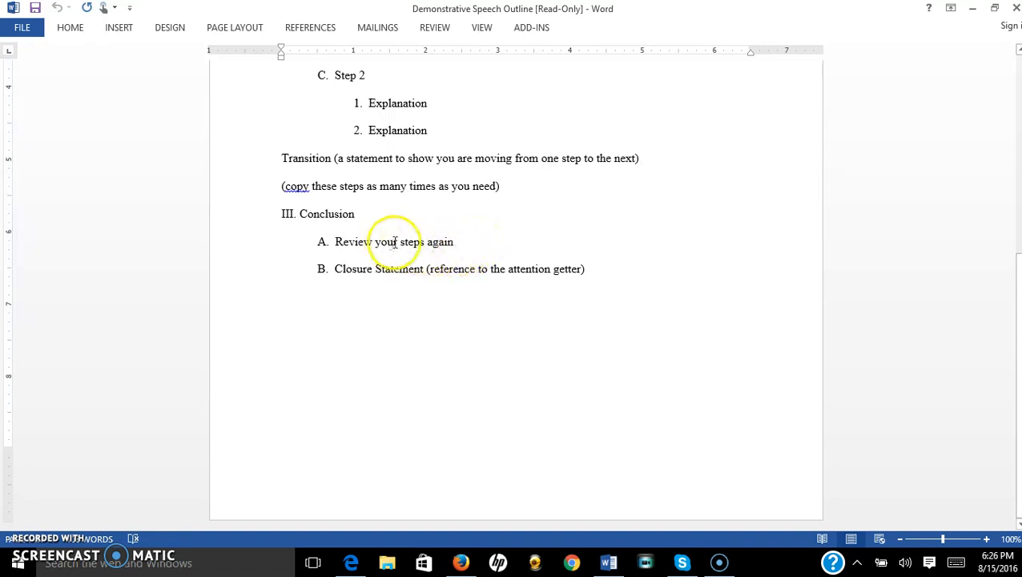
mouse_move(365, 276)
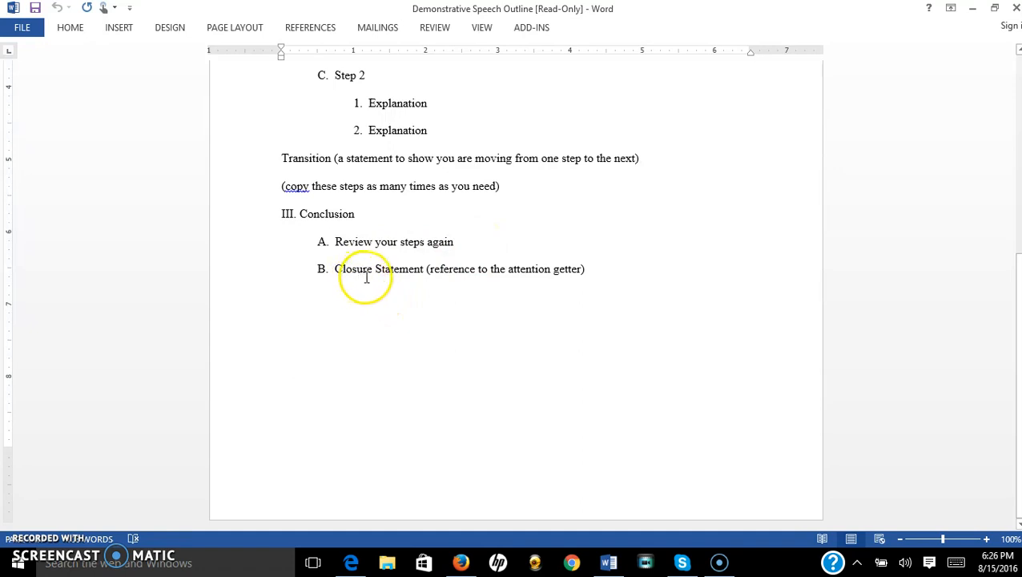
mouse_move(426, 259)
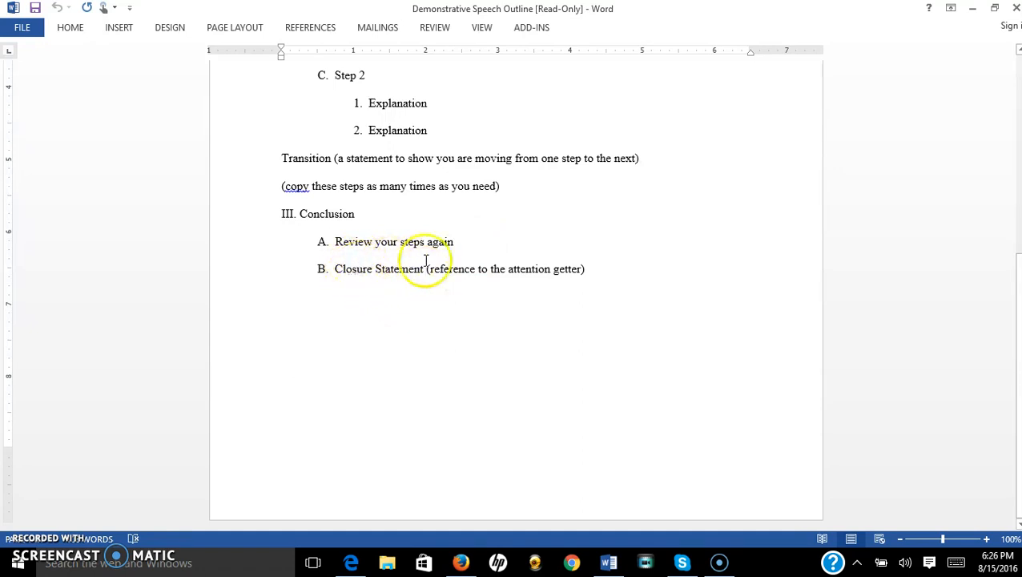
mouse_move(490, 269)
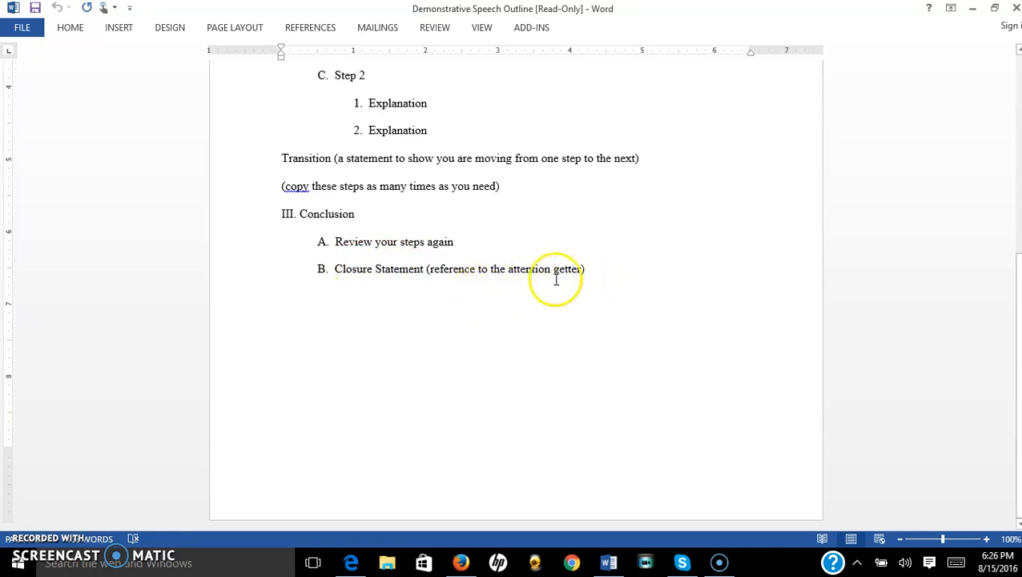
mouse_move(522, 287)
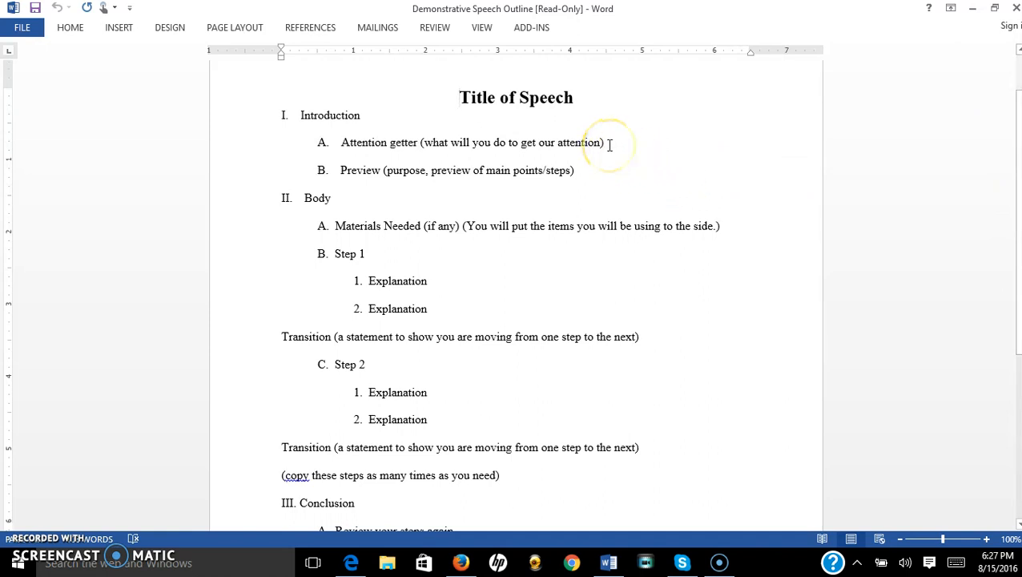
mouse_move(439, 147)
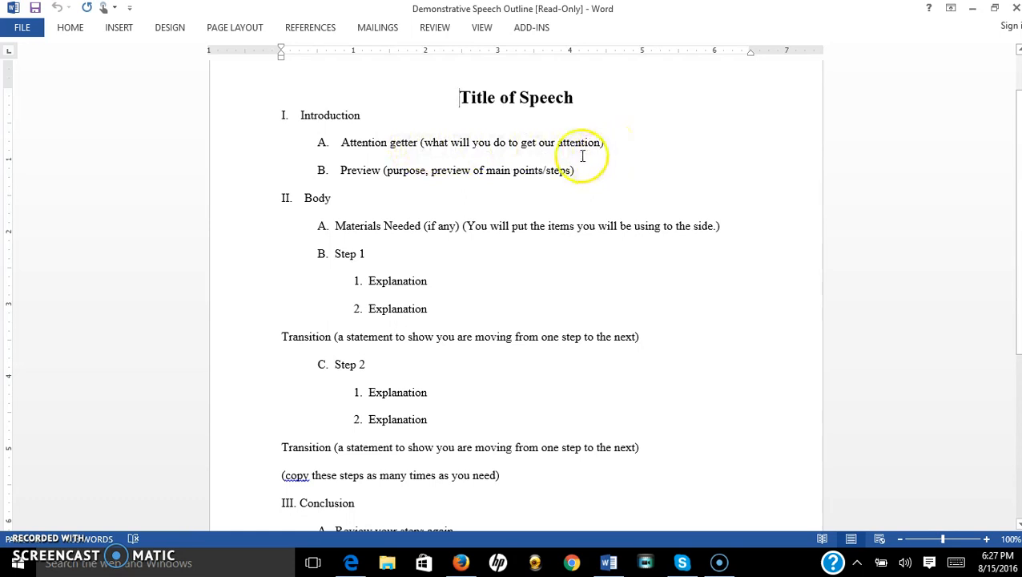
mouse_move(436, 146)
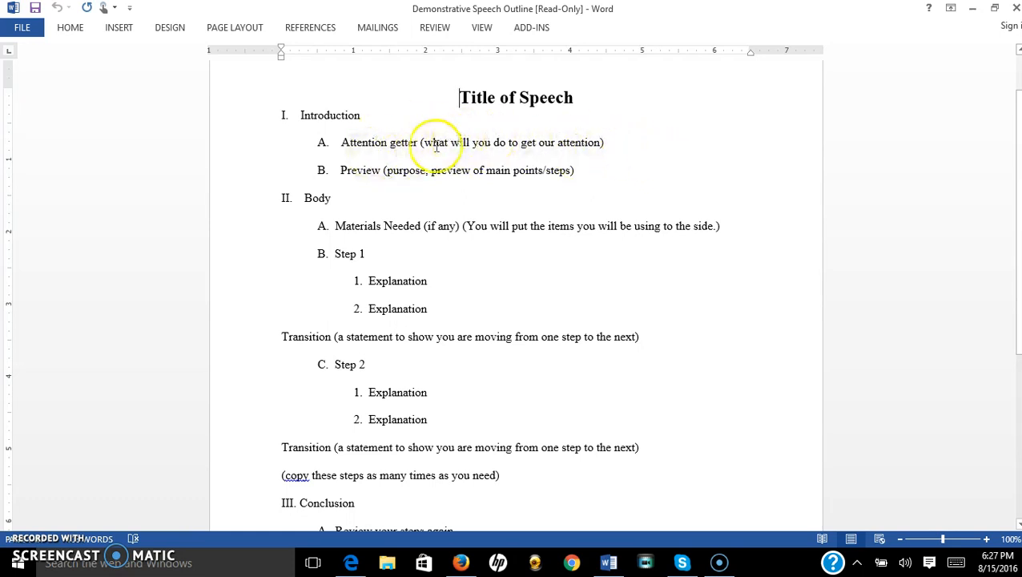
mouse_move(448, 157)
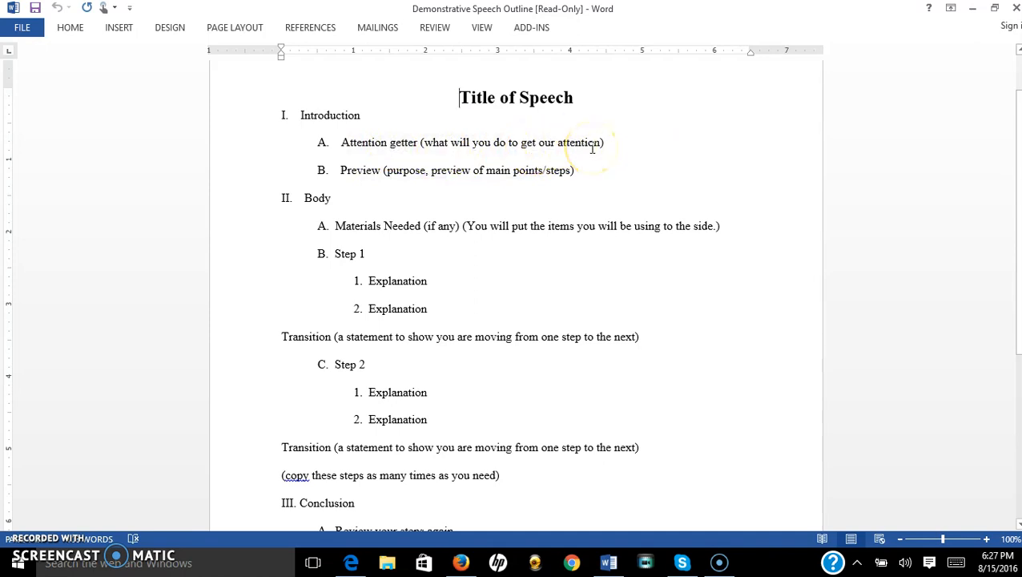
mouse_move(462, 142)
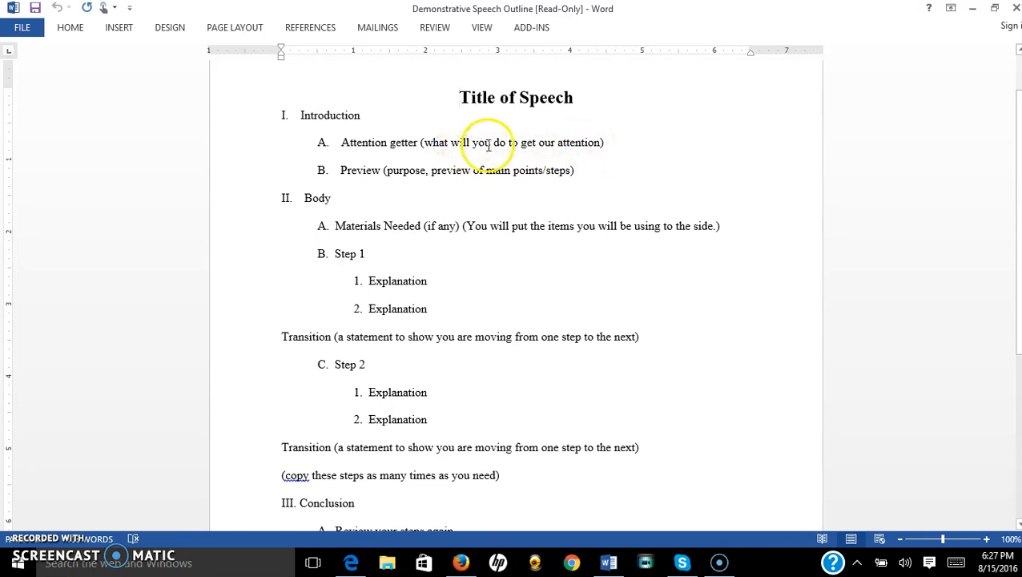
mouse_move(398, 169)
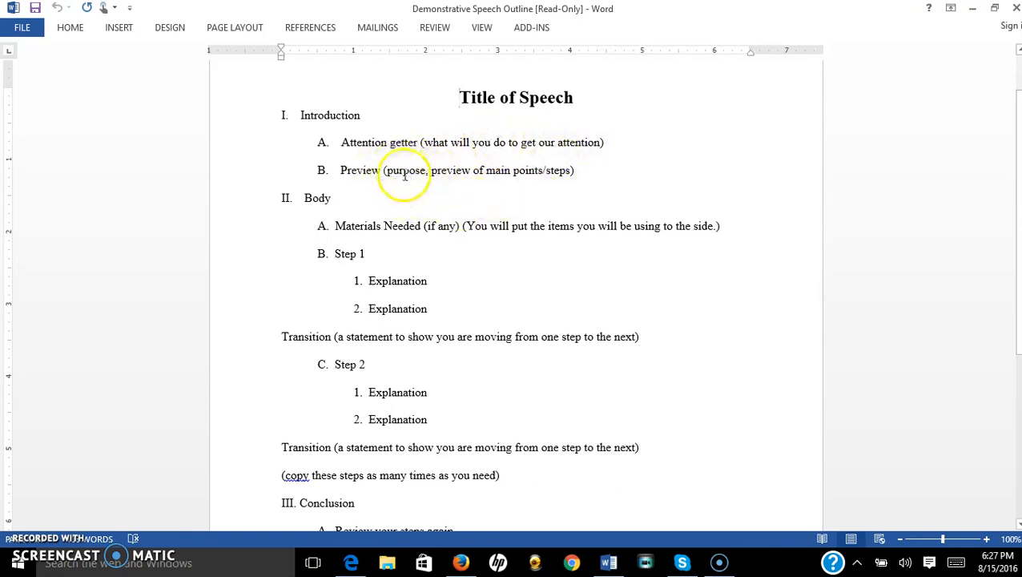
mouse_move(447, 211)
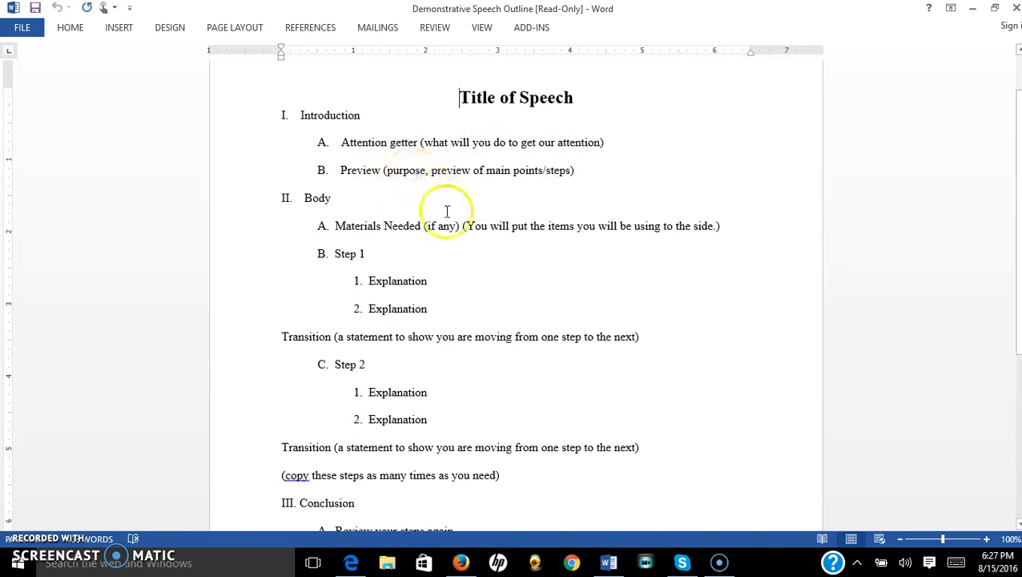
scroll(down, 3)
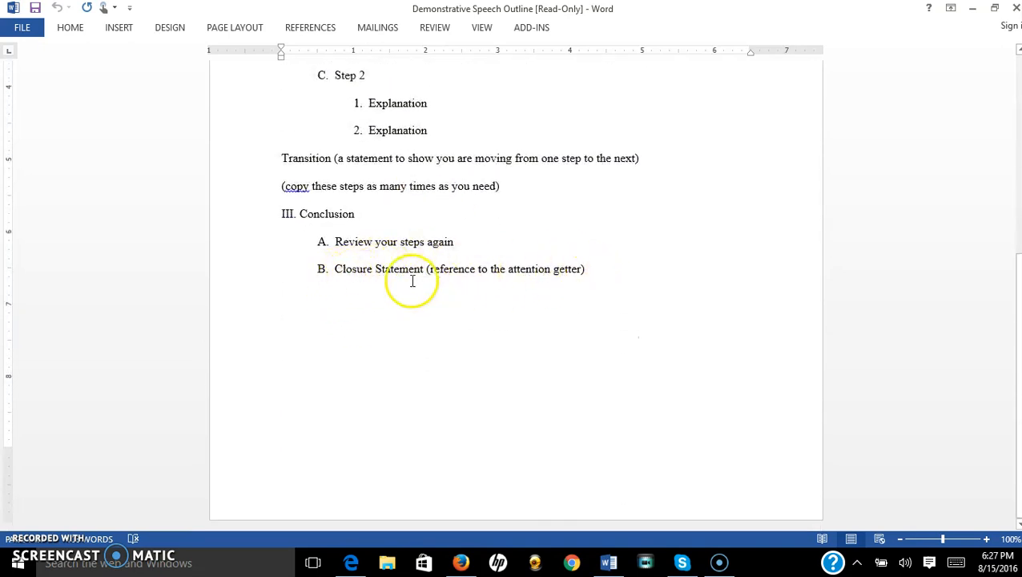
mouse_move(599, 279)
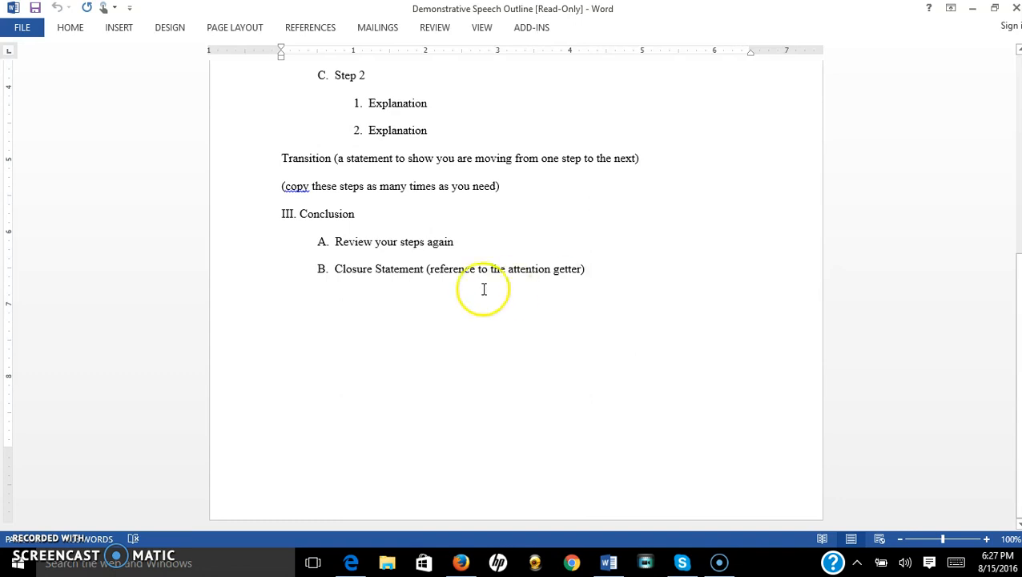
mouse_move(426, 270)
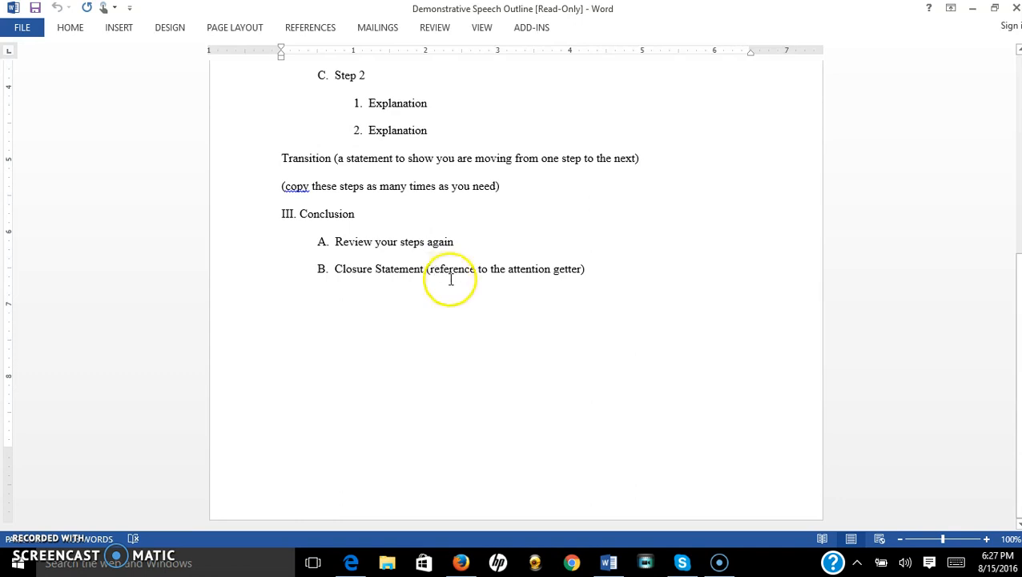
mouse_move(544, 274)
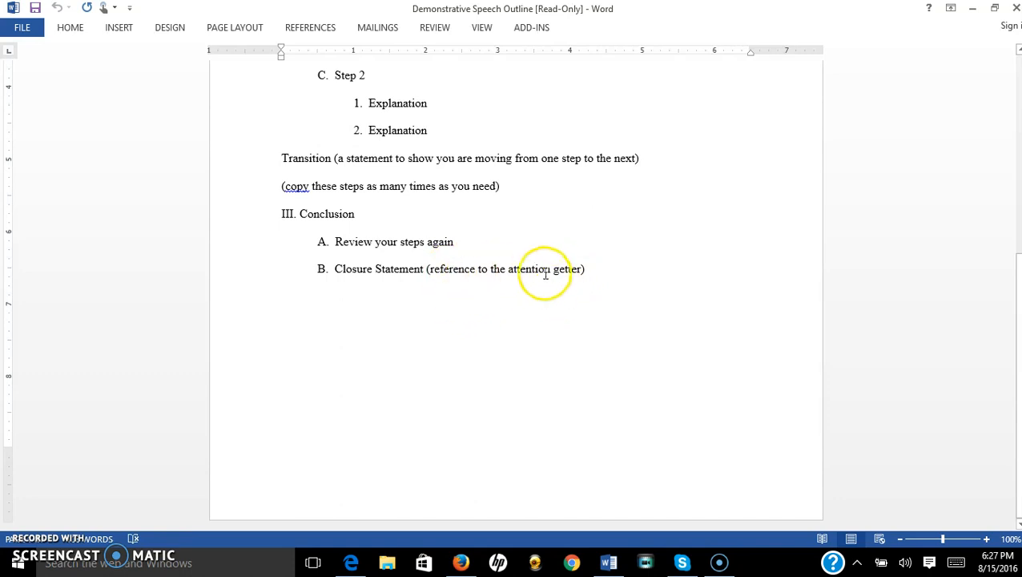
mouse_move(580, 295)
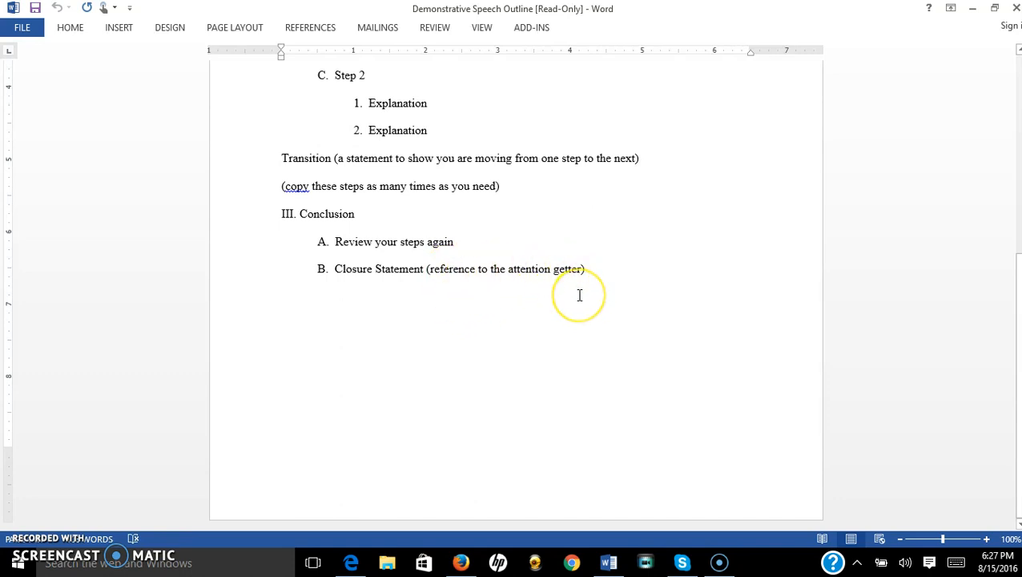
mouse_move(571, 295)
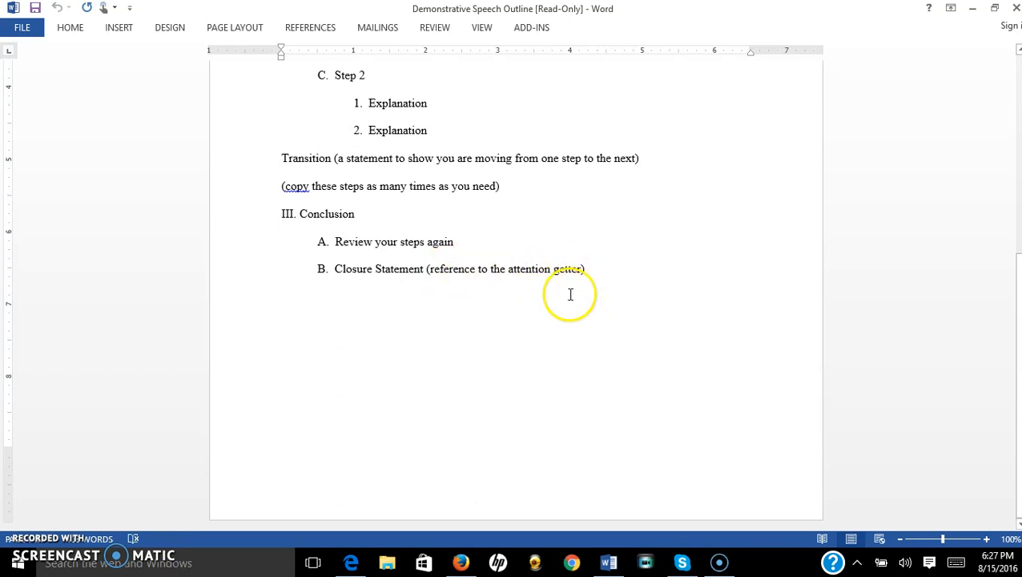
mouse_move(436, 366)
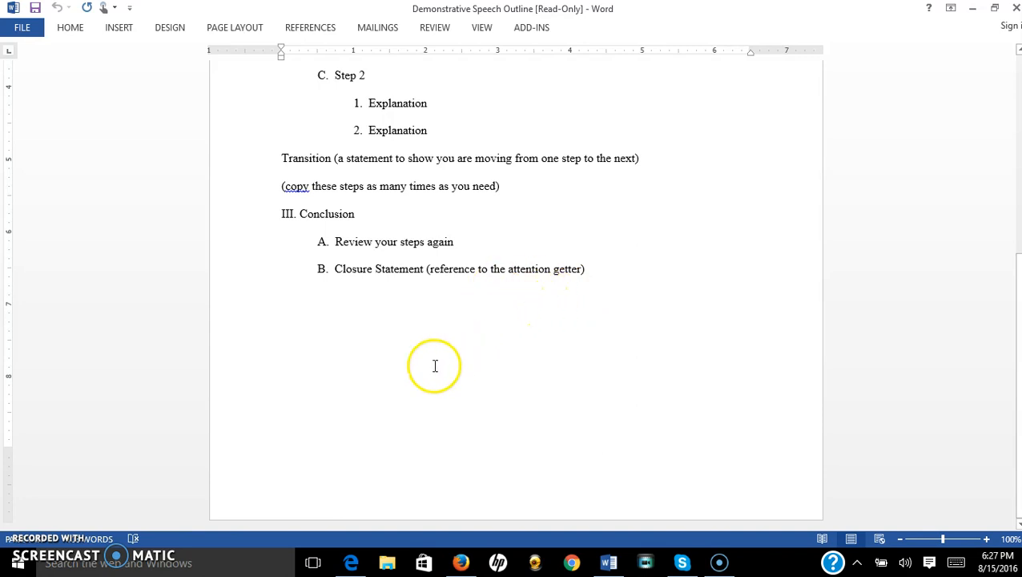
mouse_move(320, 401)
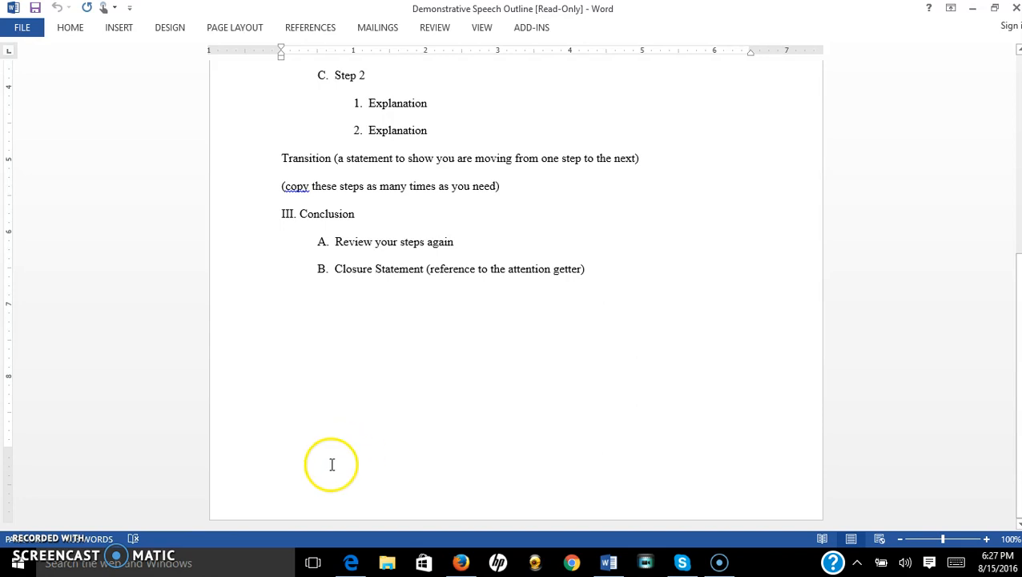
mouse_move(367, 433)
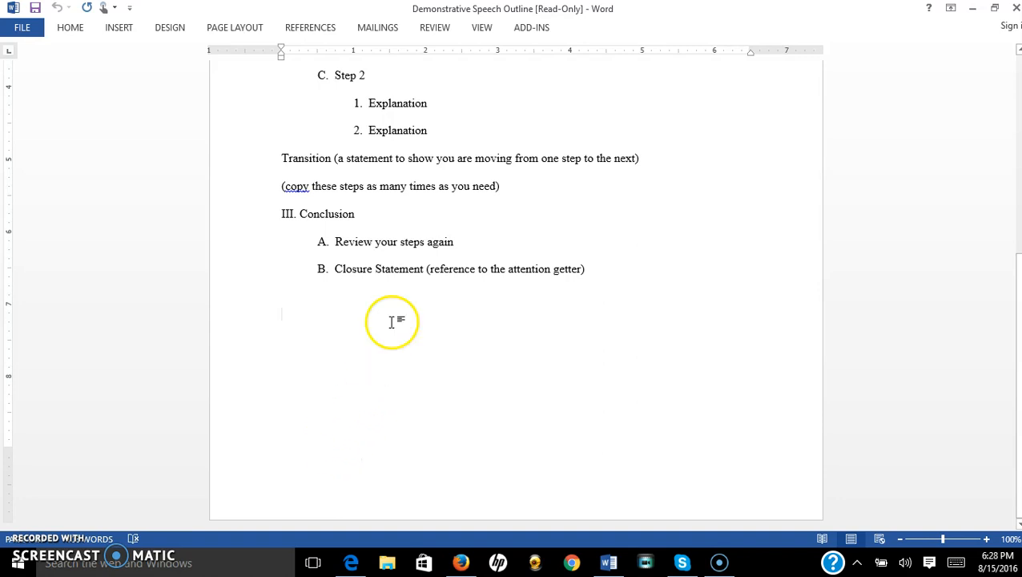
mouse_move(198, 446)
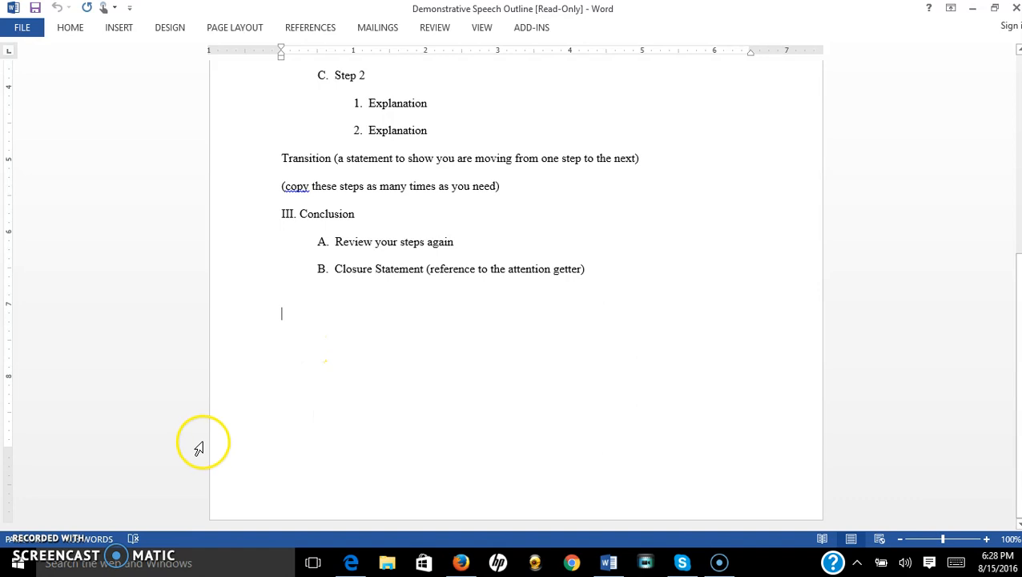
mouse_move(240, 521)
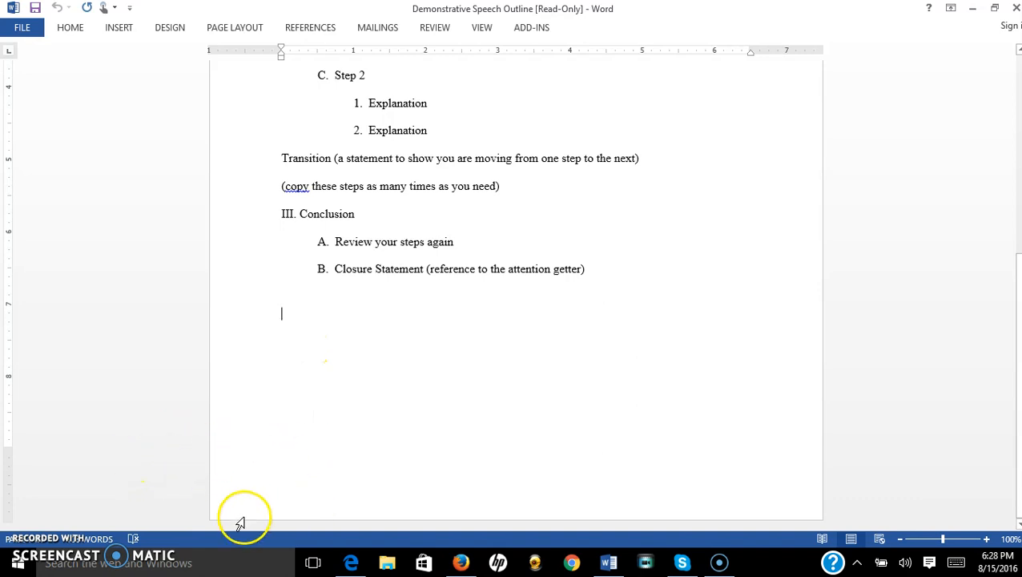